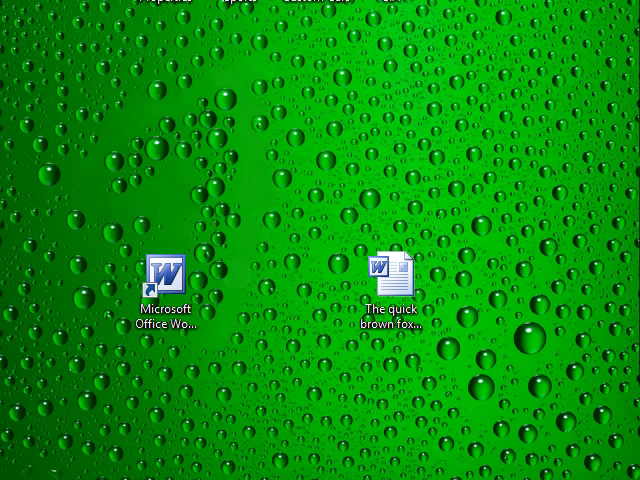
mouse_move(186, 44)
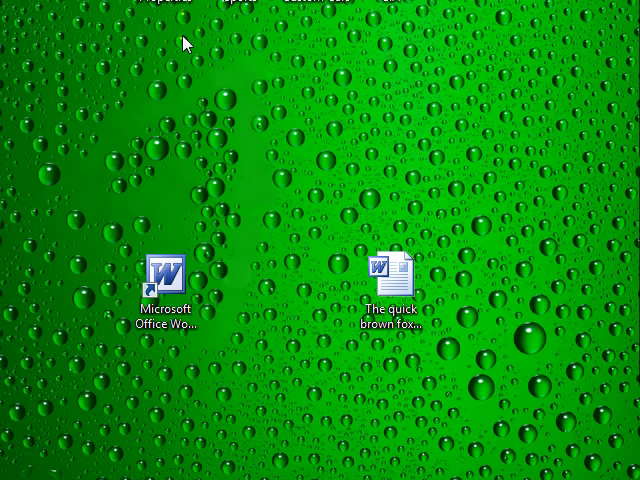
- Launch Microsoft Office Word 2003 from its desktop shortcut
click(167, 275)
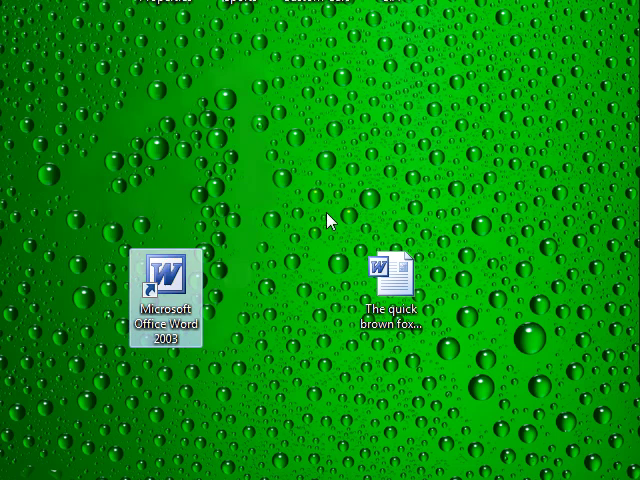
mouse_move(165, 280)
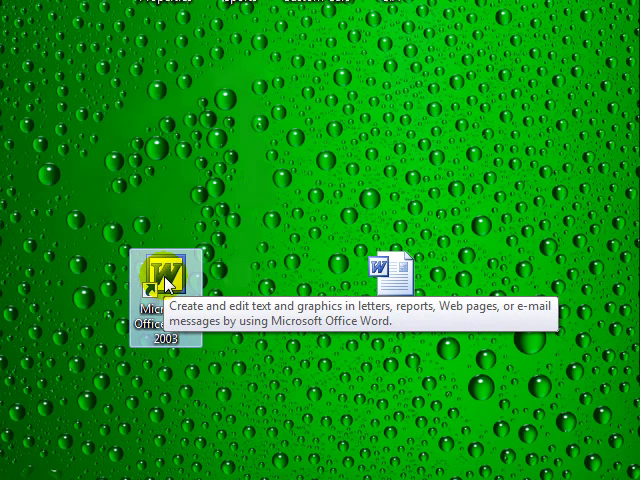
double_click(165, 275)
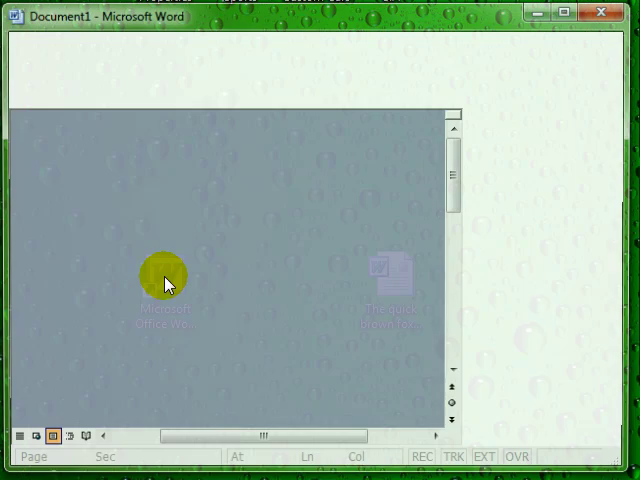
- Type 'hello' on the first line of the blank Document1
double_click(165, 280)
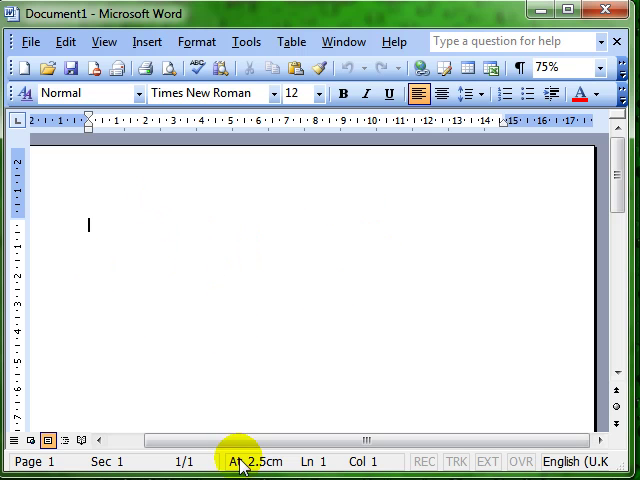
mouse_move(155, 220)
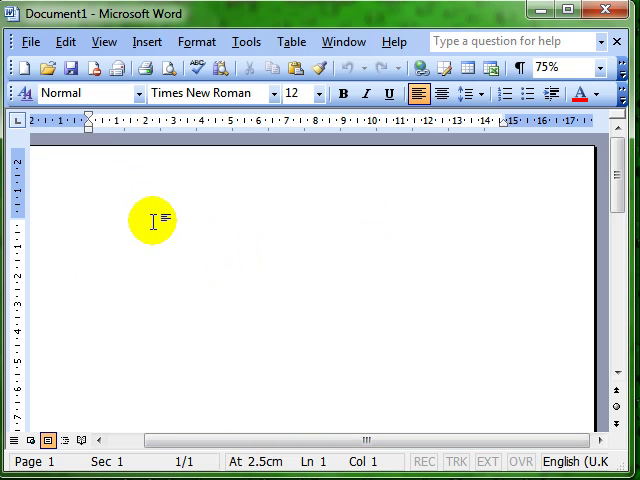
text(hello)
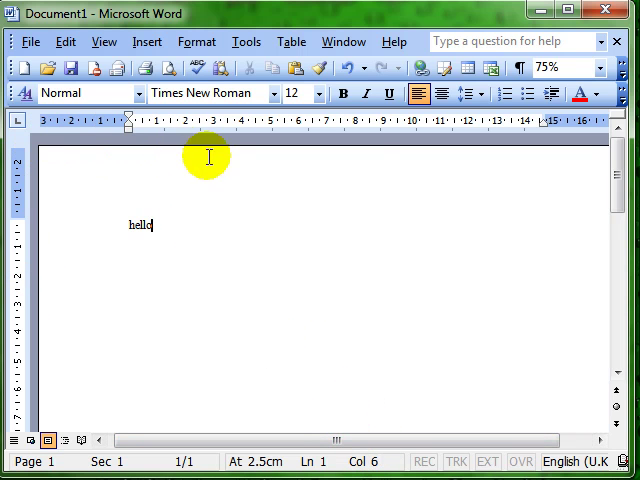
mouse_move(155, 220)
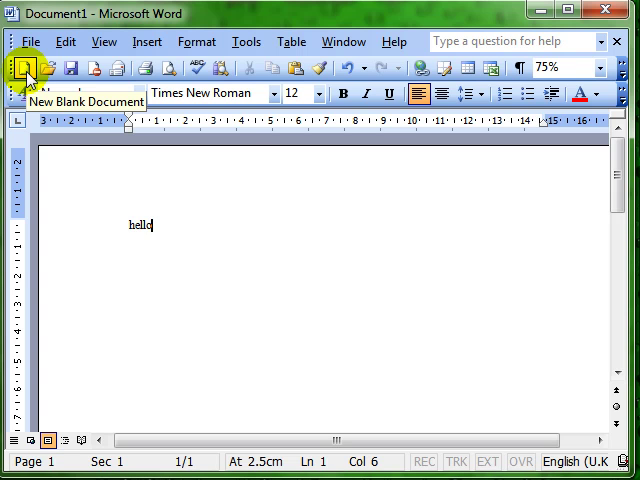
- Create blank Document2 and type 'hello' and 'Hello again' in it
click(18, 68)
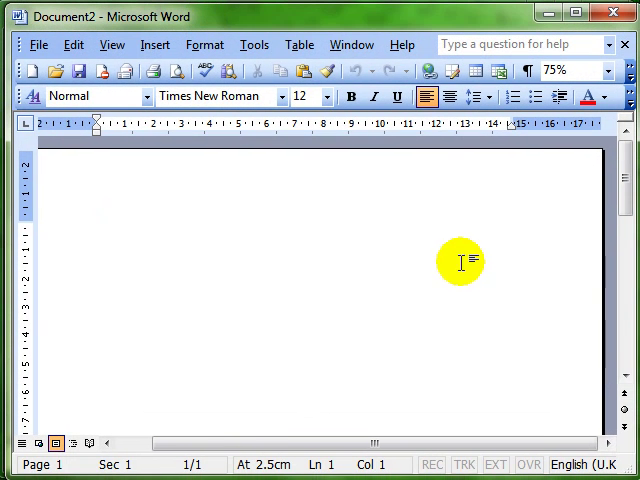
text(hello)
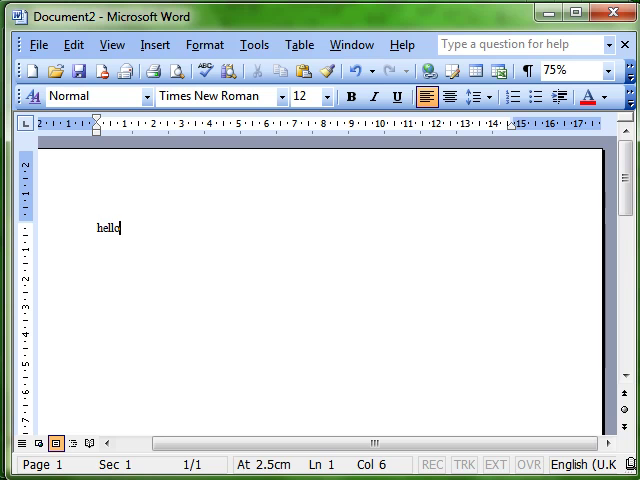
text(Hello again)
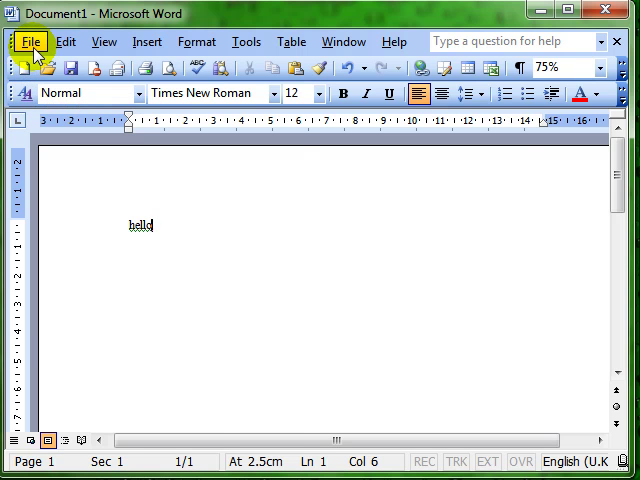
- Create blank Document3 from the New Document pane and type 'hello'
click(31, 41)
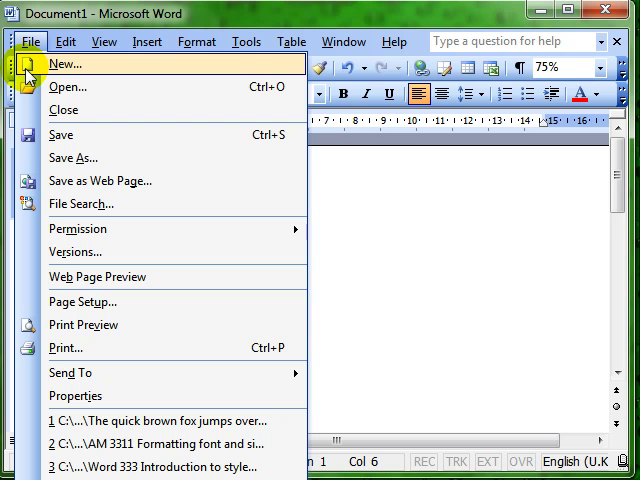
click(66, 64)
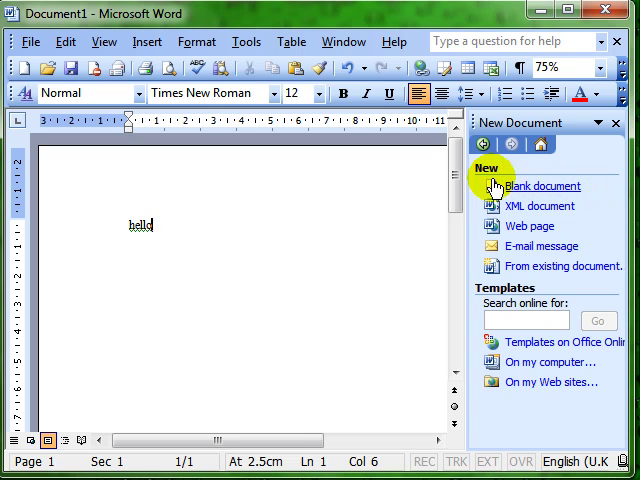
mouse_move(413, 192)
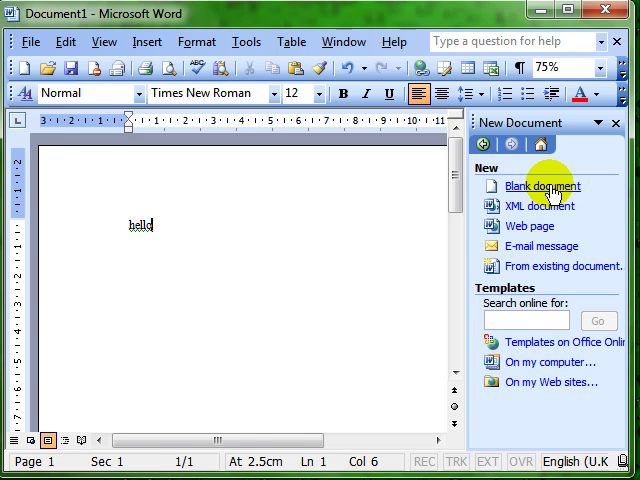
click(545, 186)
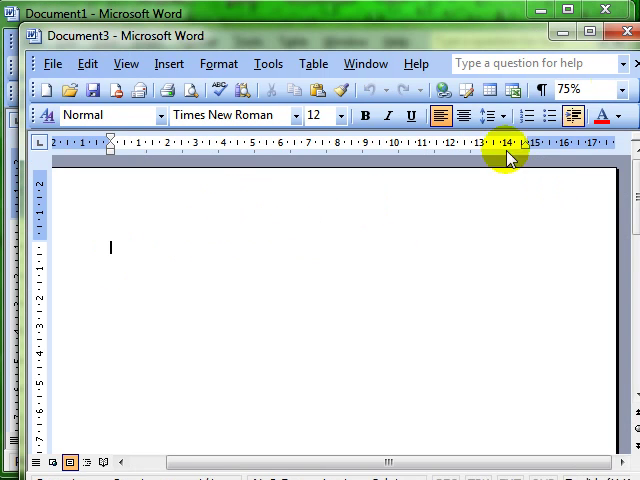
text(hello)
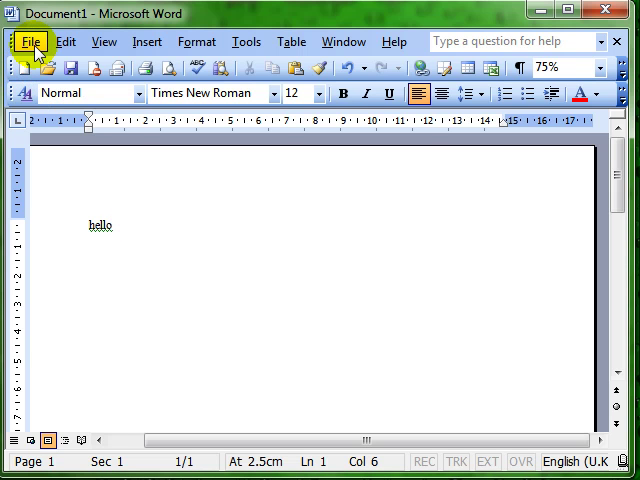
- Reopen the New Document task pane via File > New
click(32, 41)
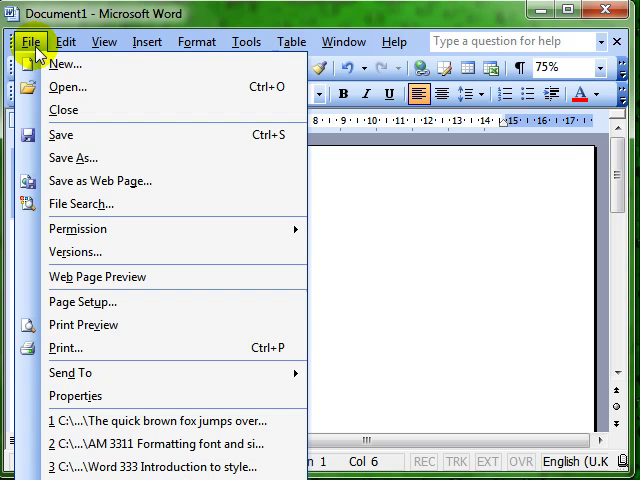
click(64, 64)
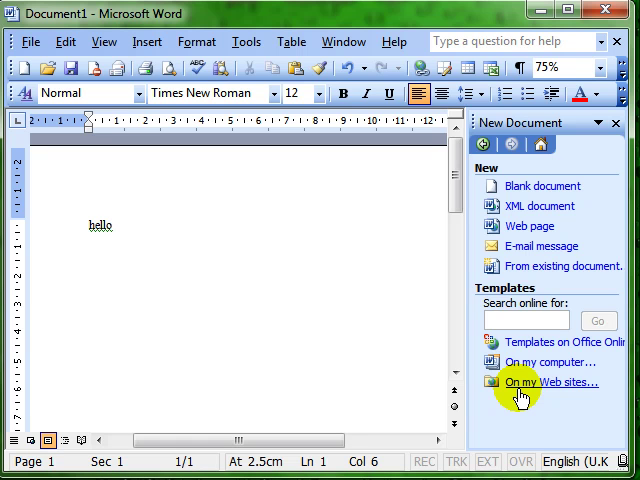
mouse_move(545, 342)
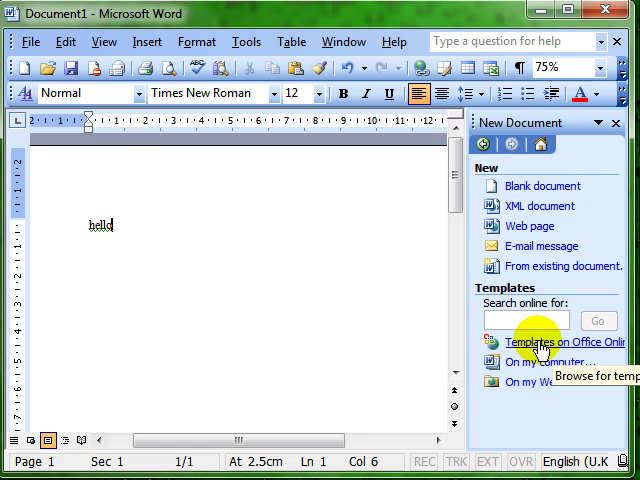
mouse_move(540, 361)
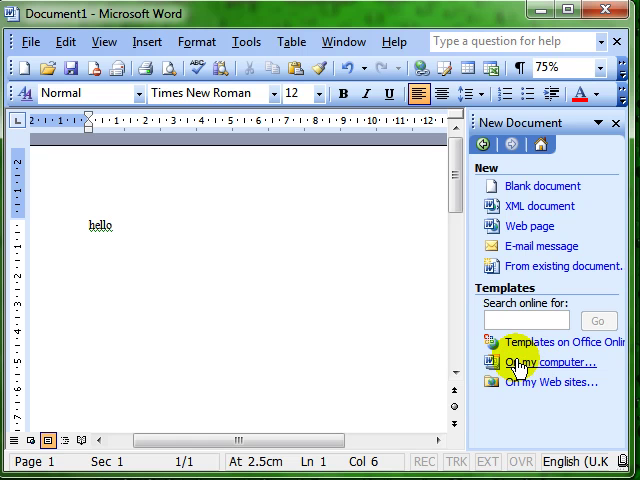
- Open the Templates dialog via 'On my computer...', showing the General tab
click(548, 361)
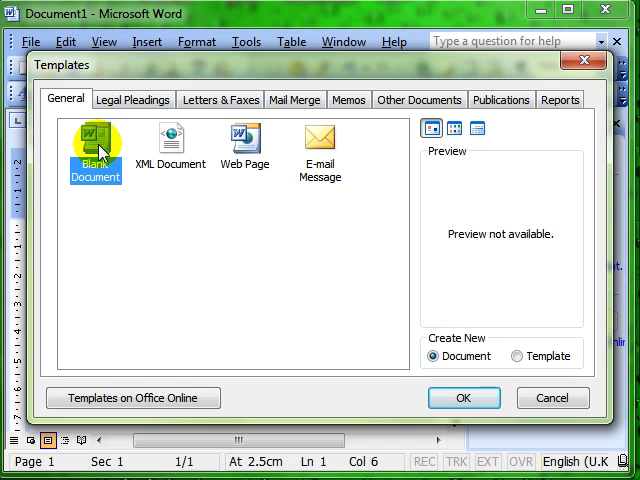
mouse_move(194, 332)
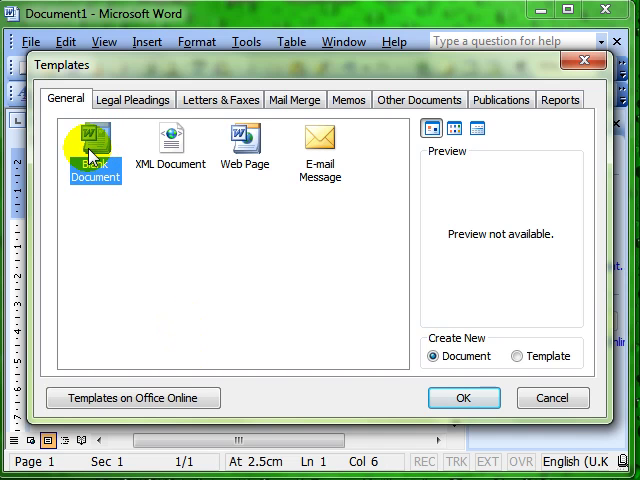
mouse_move(155, 155)
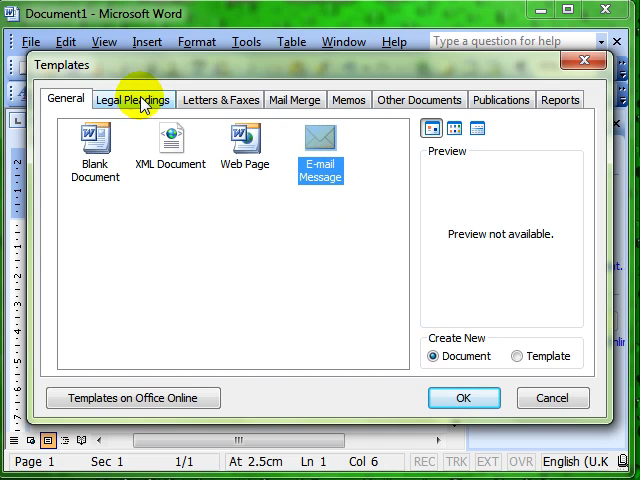
mouse_move(294, 99)
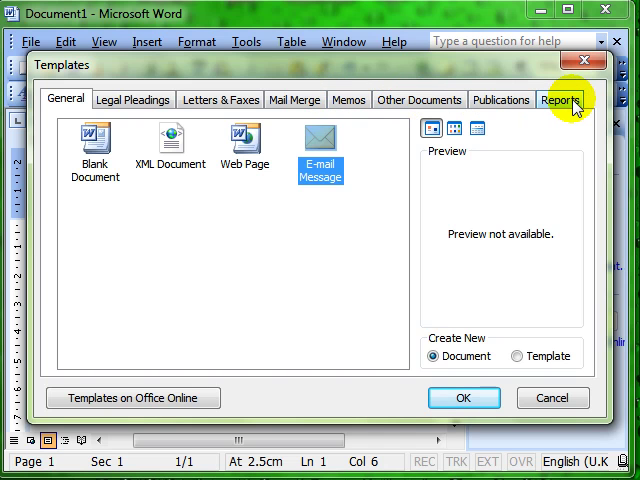
mouse_move(298, 270)
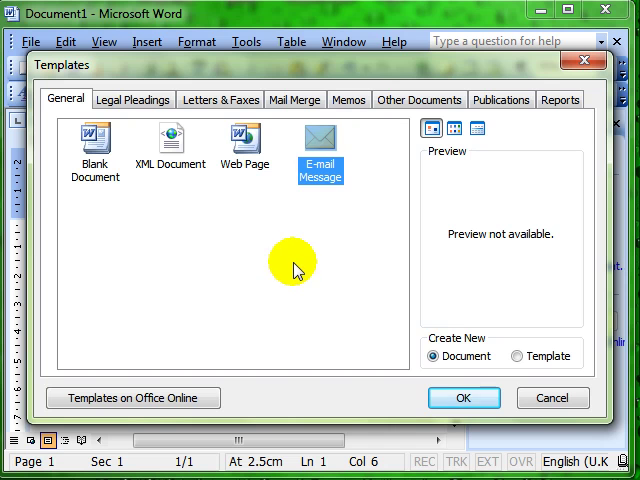
- Preview Contemporary, Elegant and Professional memos, then create a Professional Memo document
click(348, 99)
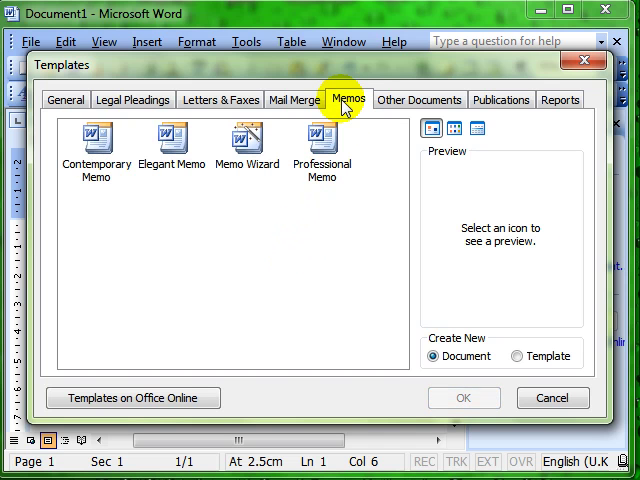
click(96, 140)
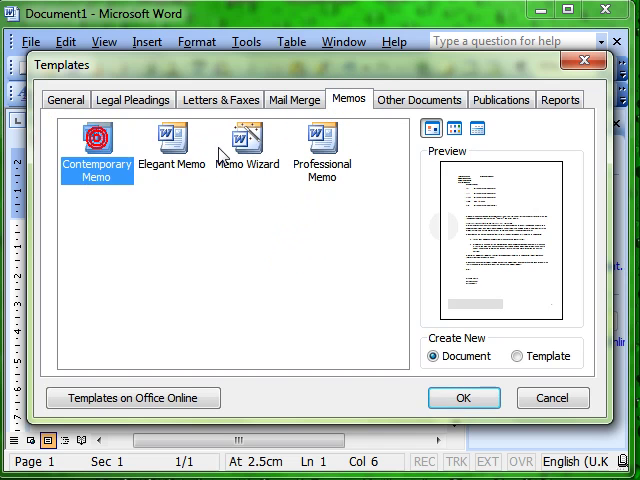
click(172, 140)
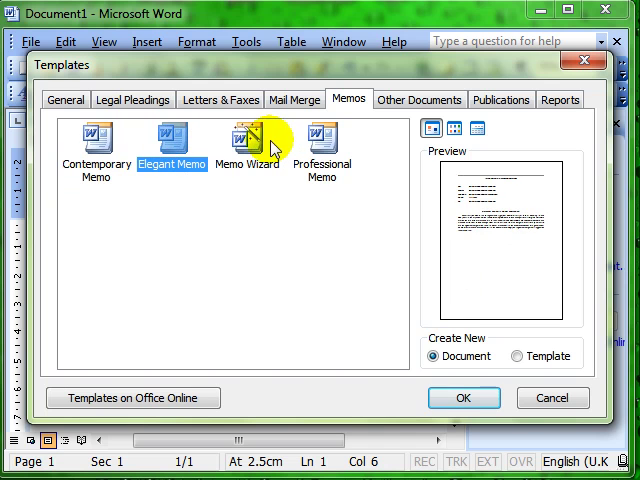
click(322, 145)
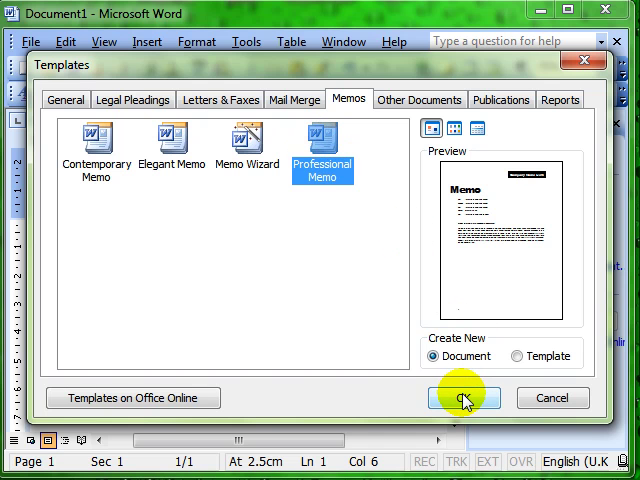
click(464, 398)
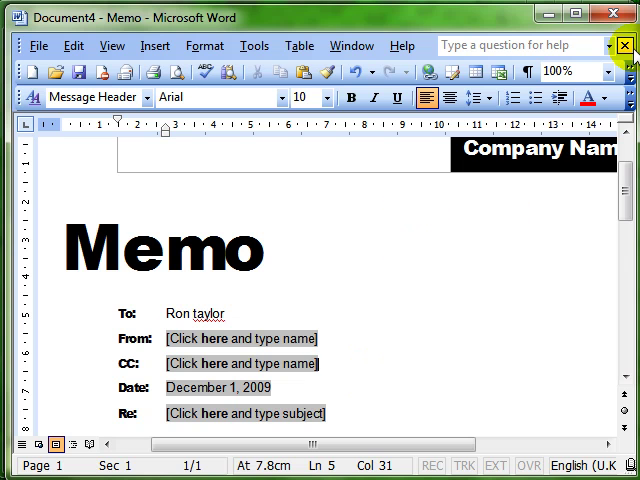
- Close the memo window and reopen the Templates dialog from 'On my computer...'
click(627, 11)
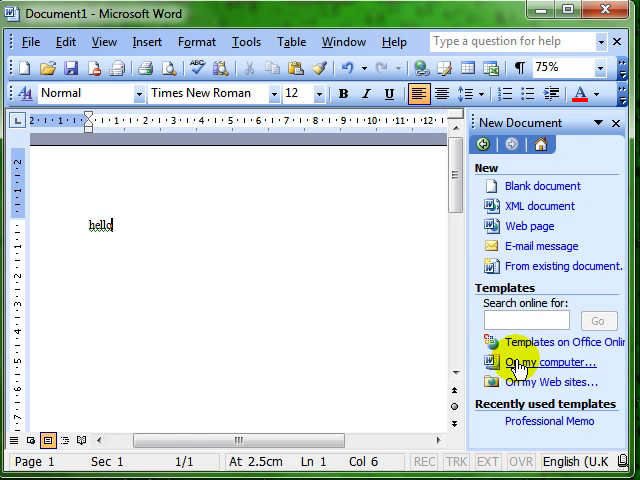
click(548, 361)
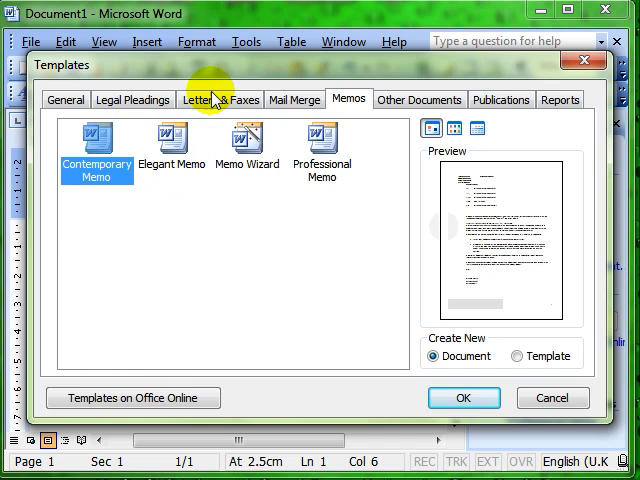
- Start the Letter Wizard from Letters & Faxes, choosing 'Send one letter'
click(222, 99)
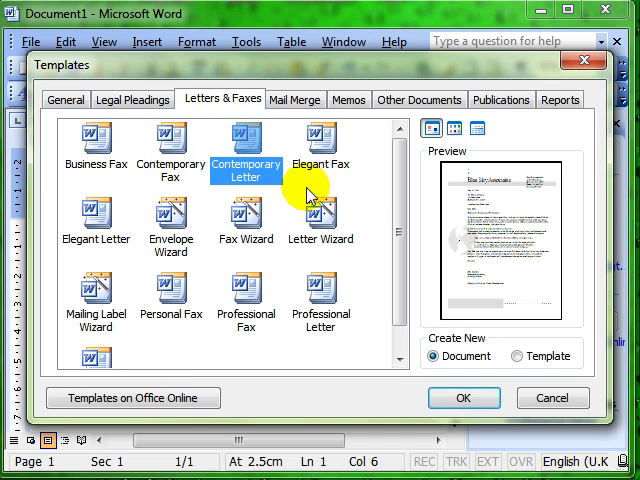
mouse_move(315, 225)
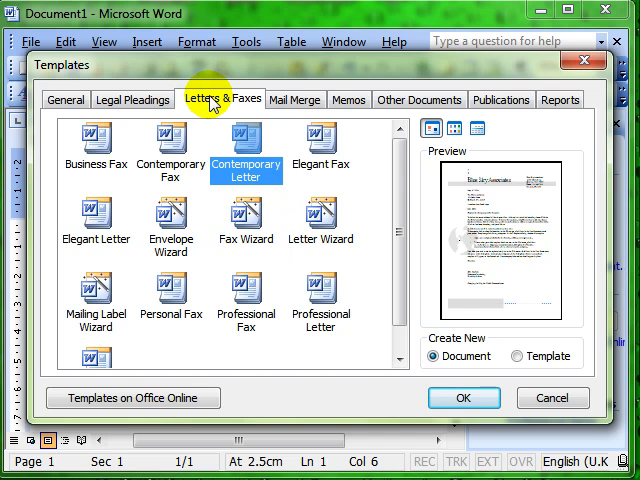
mouse_move(302, 215)
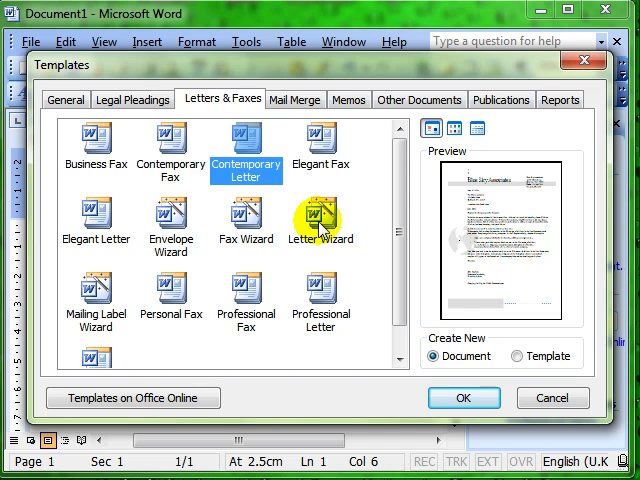
click(320, 215)
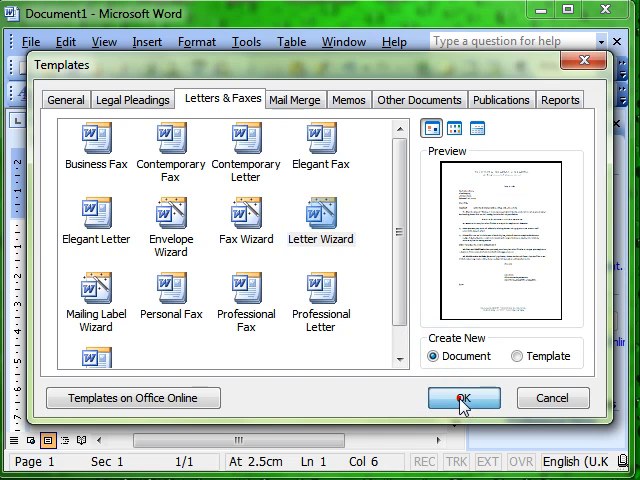
click(462, 398)
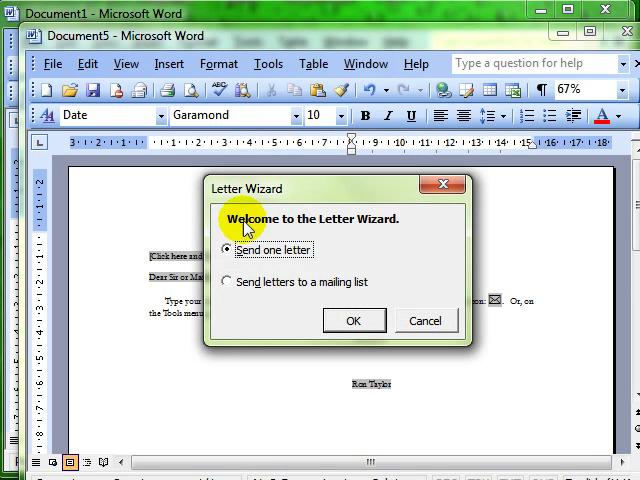
mouse_move(297, 232)
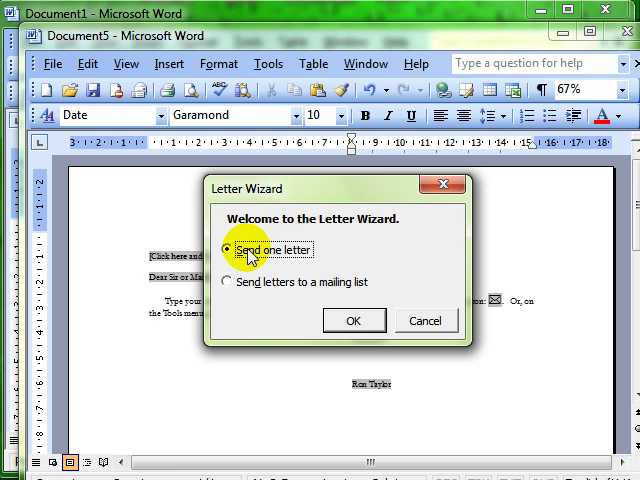
click(229, 282)
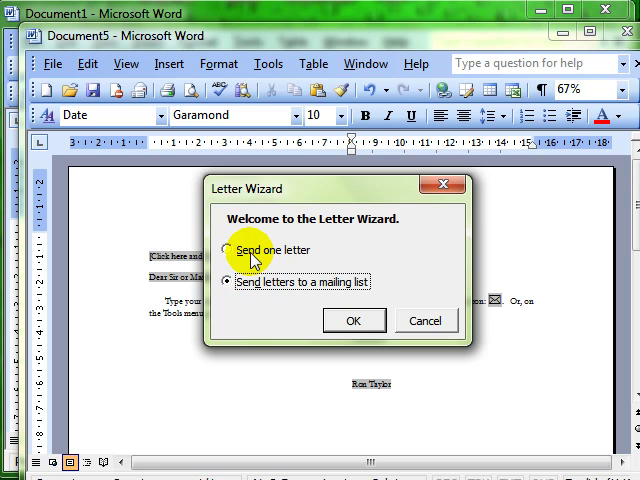
click(228, 250)
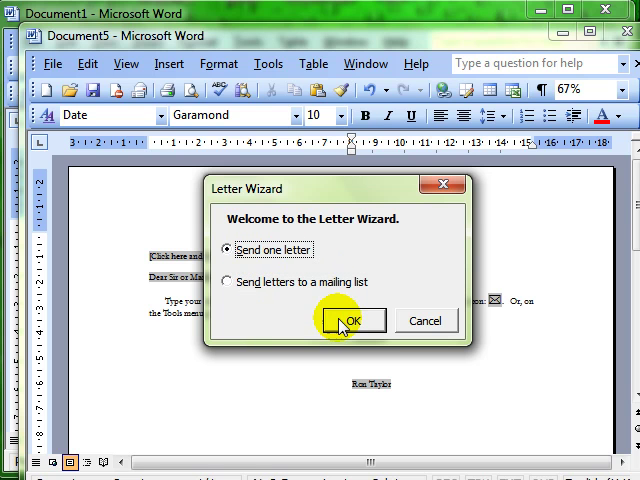
click(349, 321)
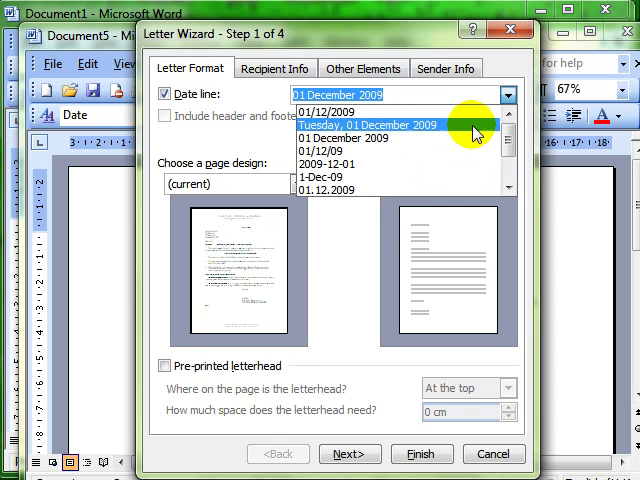
- Set date 'Tuesday, 01 December 2009', Elegant Letter design and Full block style
click(390, 124)
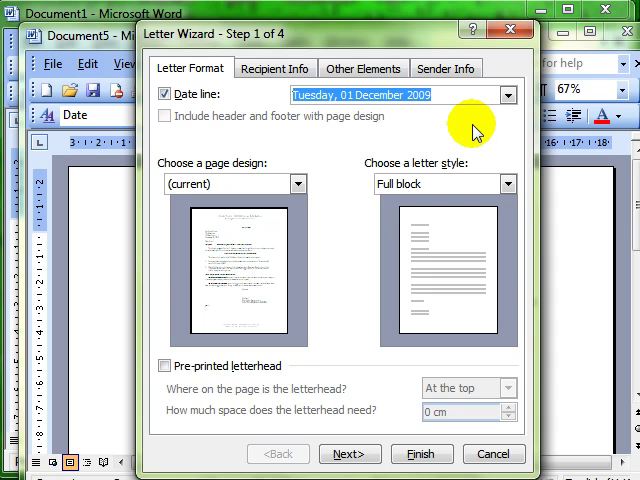
click(298, 184)
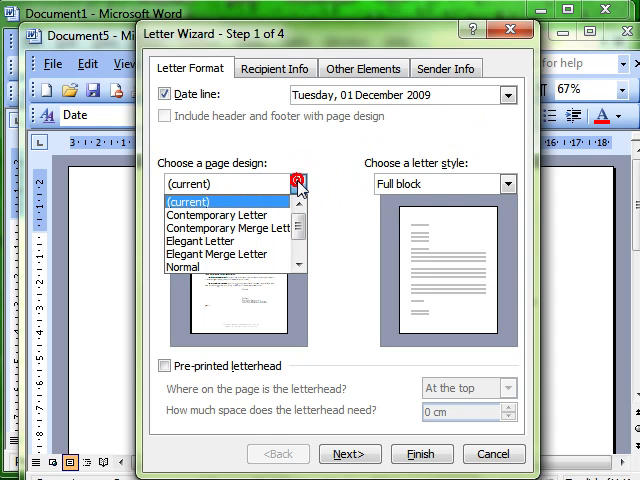
click(214, 214)
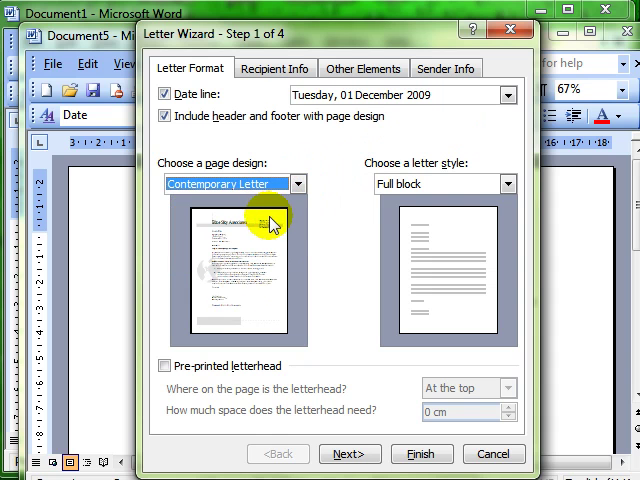
mouse_move(257, 252)
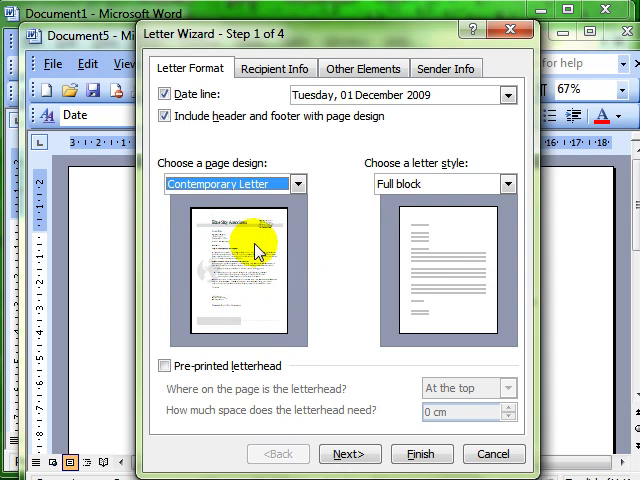
click(298, 184)
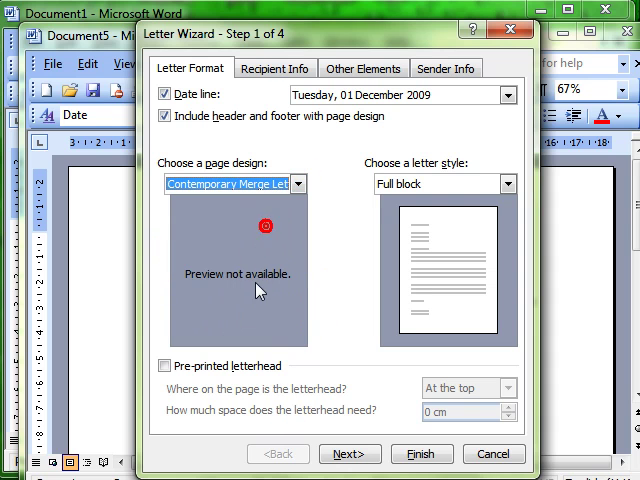
click(298, 184)
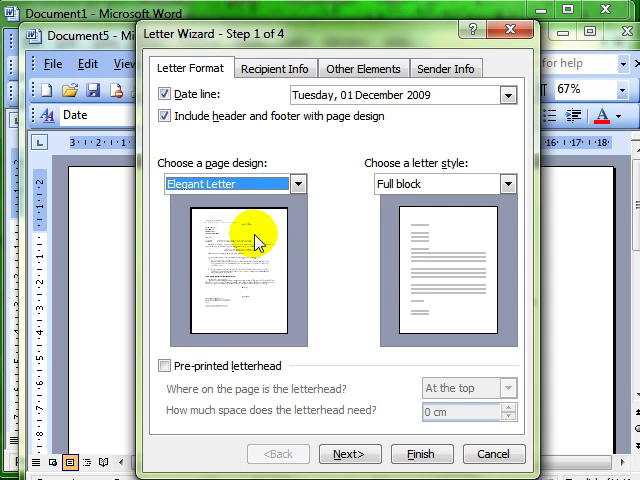
mouse_move(257, 240)
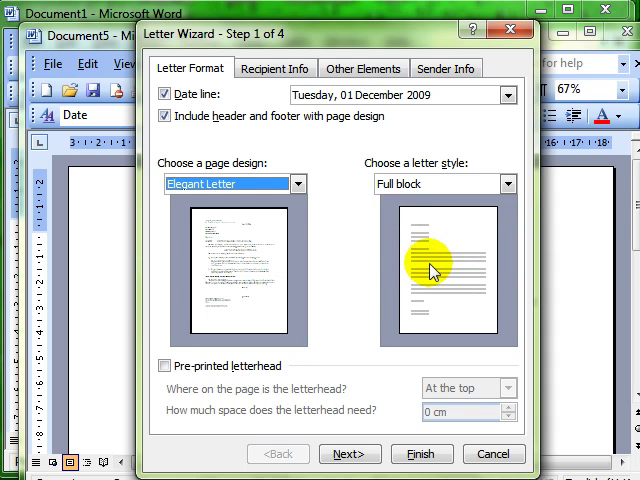
click(506, 184)
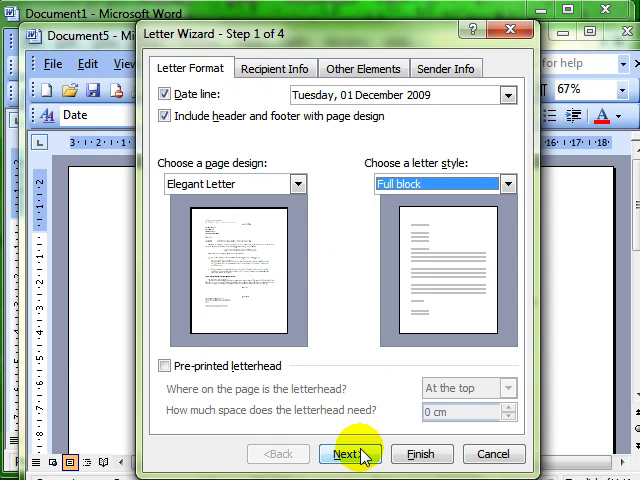
- Enter recipient Ron in Cockermouth with the formal 'Dear Sir:' salutation in Letter Wizard step two
click(349, 454)
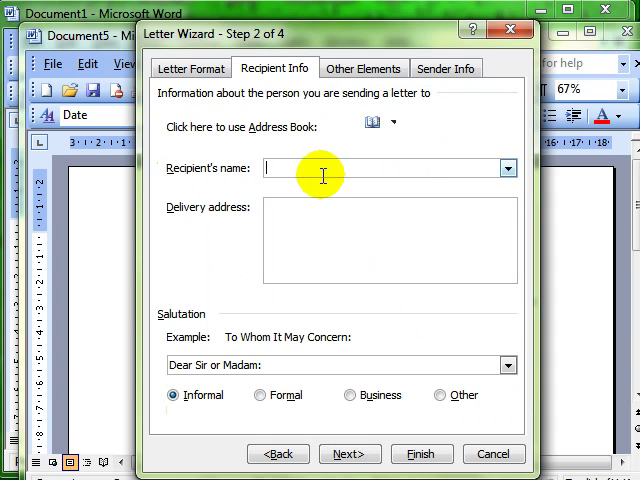
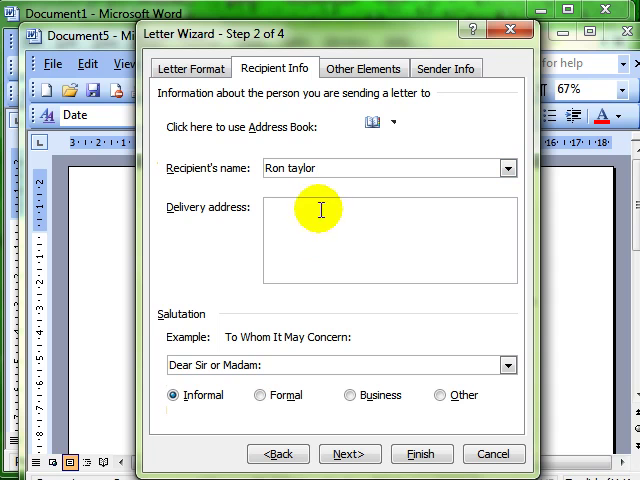
text(Cockermo)
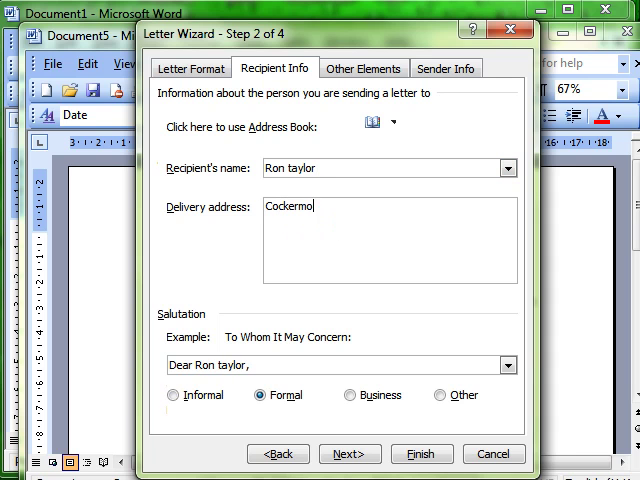
text(uth)
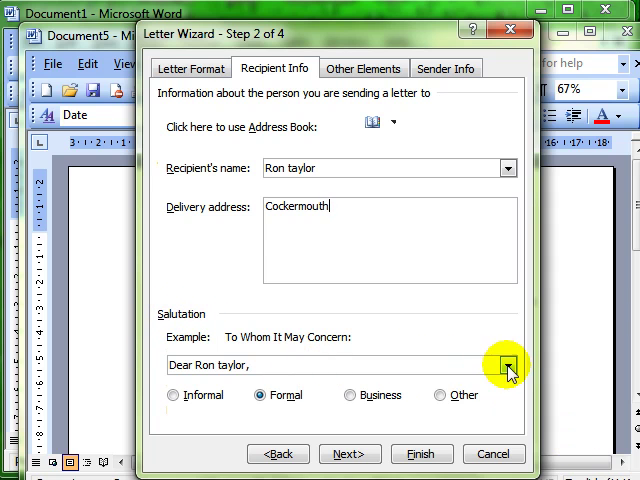
click(508, 364)
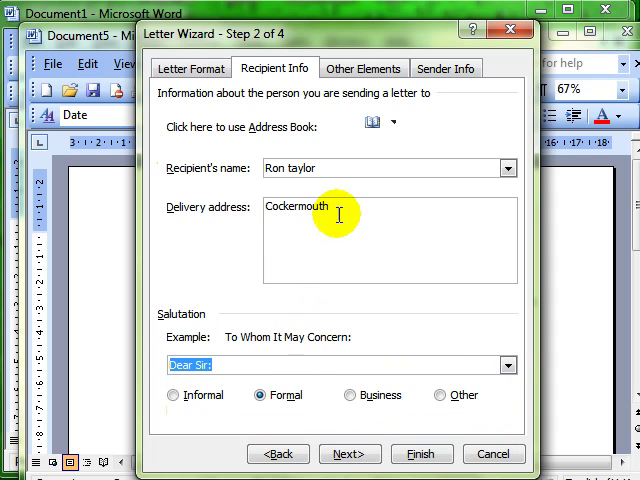
click(349, 453)
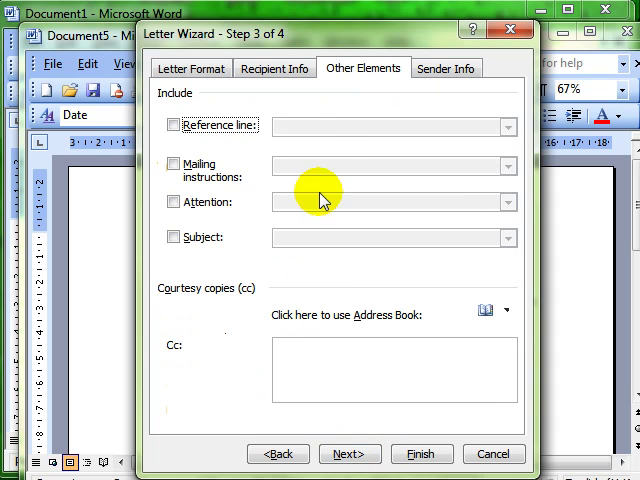
- Add the reference line 'In regards to: Your letter' to the wizard letter
click(173, 124)
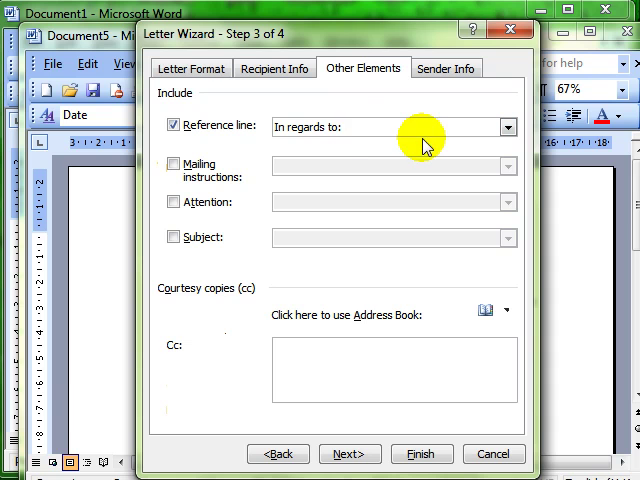
text(Your letter)
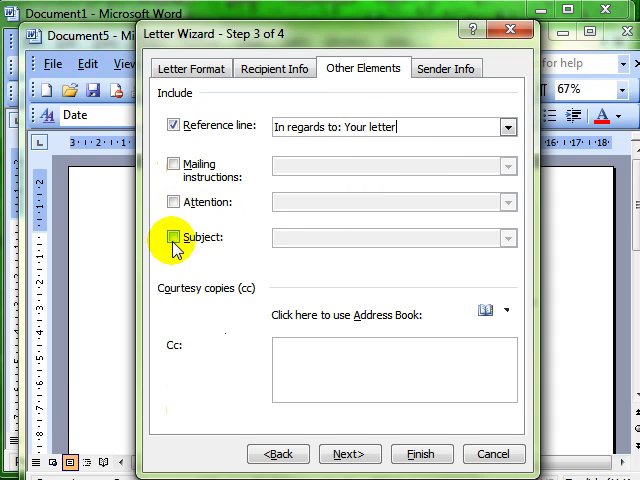
mouse_move(172, 203)
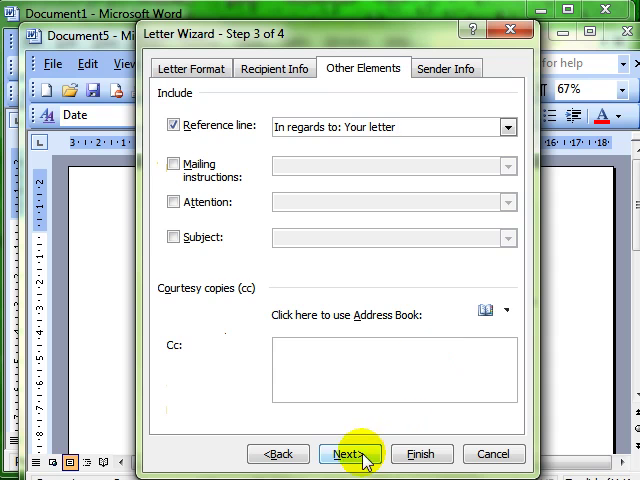
click(350, 453)
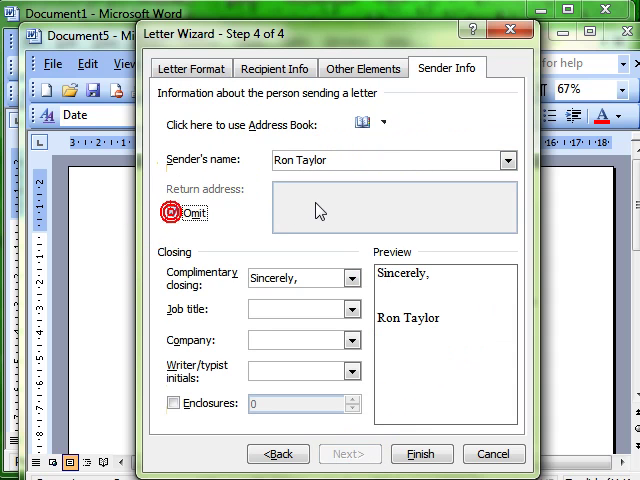
- Omit the sender's return address and finish the Letter Wizard
click(171, 212)
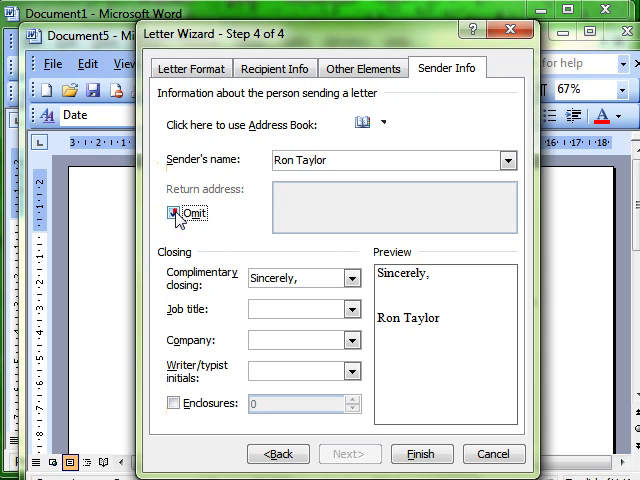
click(351, 308)
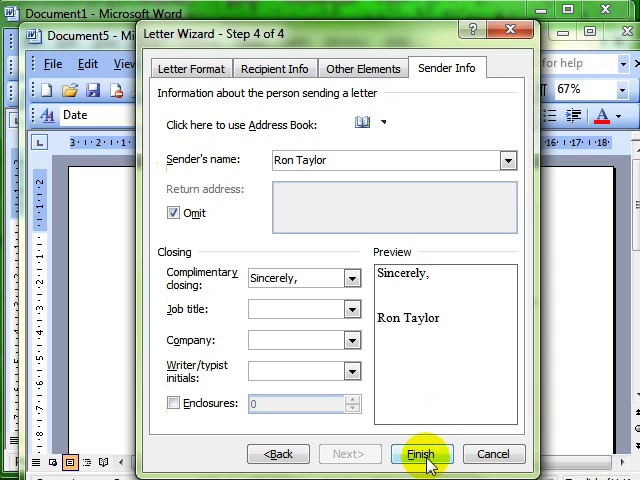
click(421, 454)
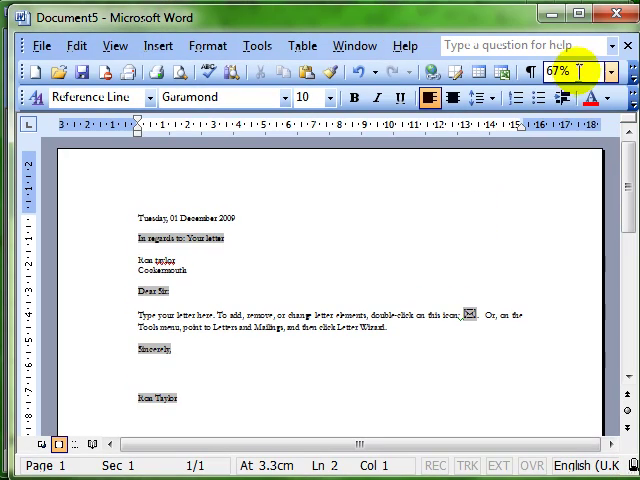
- Set the generated letter's zoom to 100%
click(585, 71)
text(100)
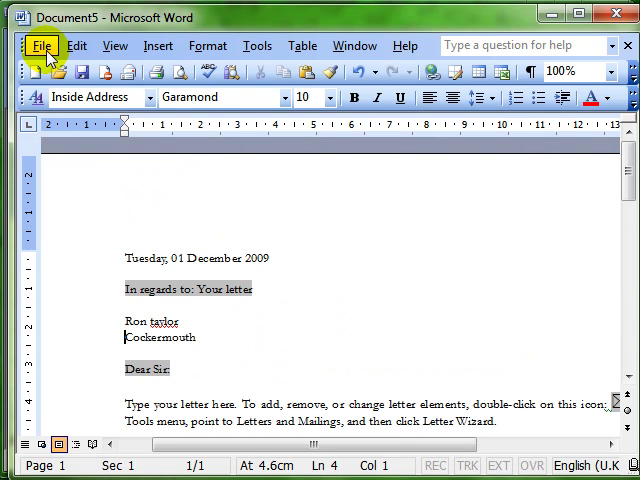
- Preview the Contemporary Fax, Elegant Fax and Letter Wizard templates, then select Business Fax
click(40, 45)
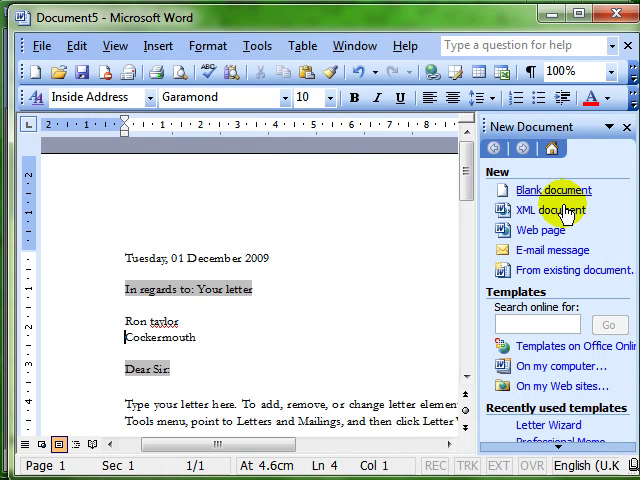
mouse_move(560, 366)
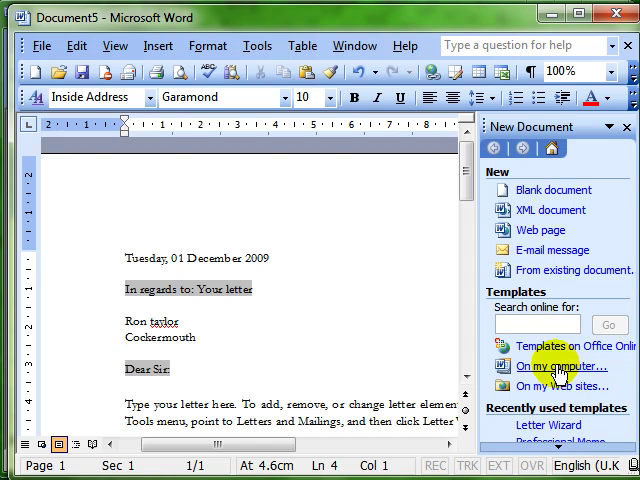
click(558, 366)
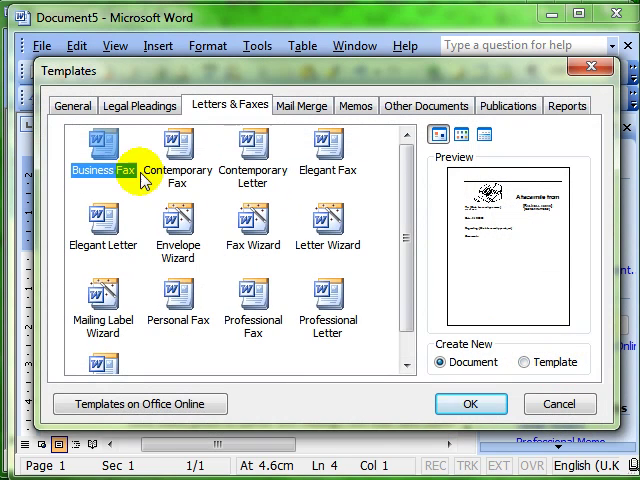
click(178, 155)
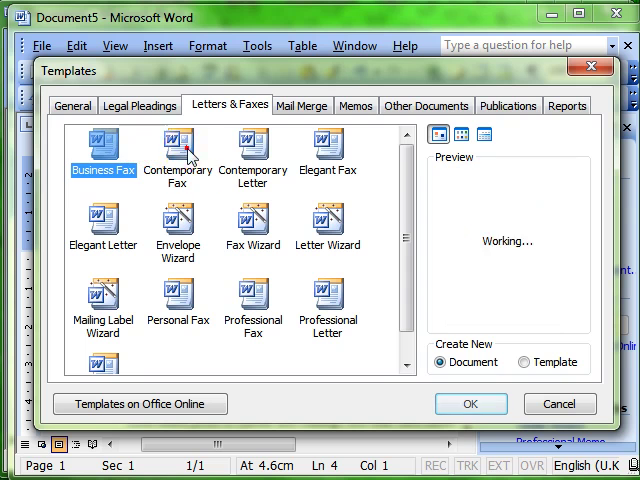
click(327, 157)
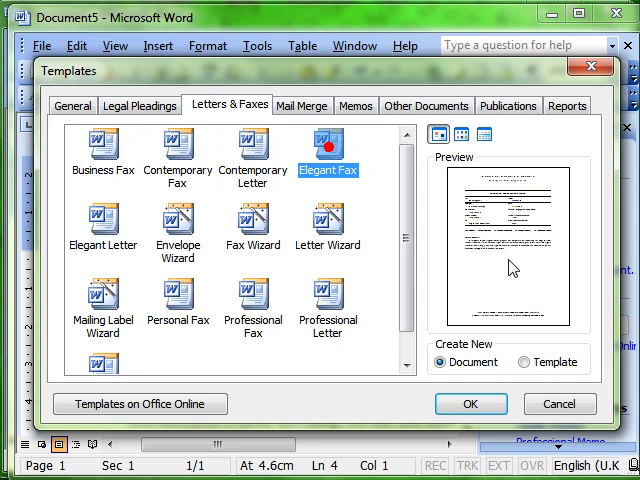
click(328, 225)
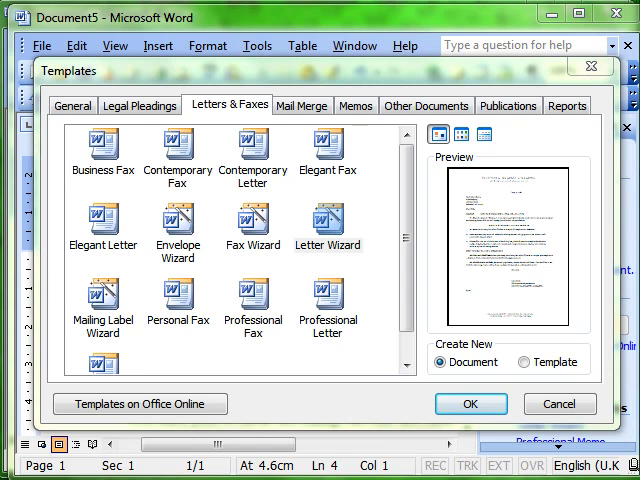
click(101, 150)
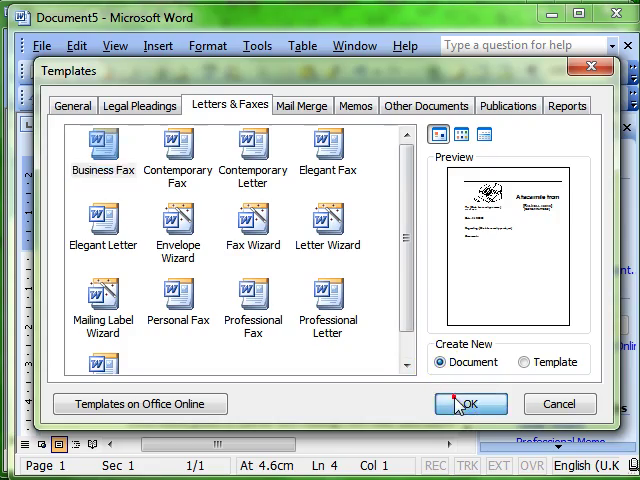
- Create Document6 from the Business Fax template and zoom it to 75%
click(470, 404)
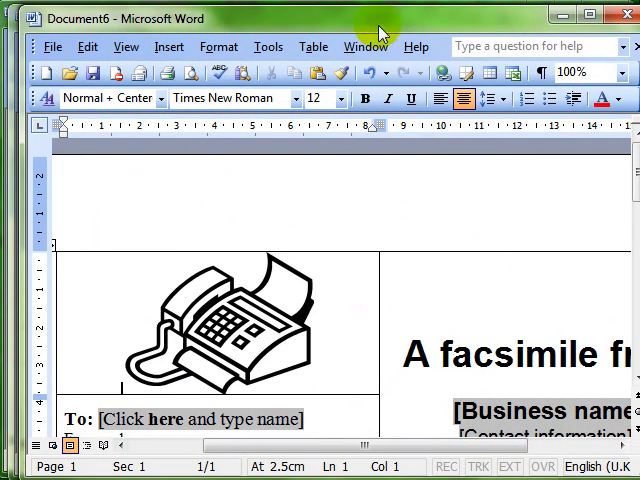
click(617, 72)
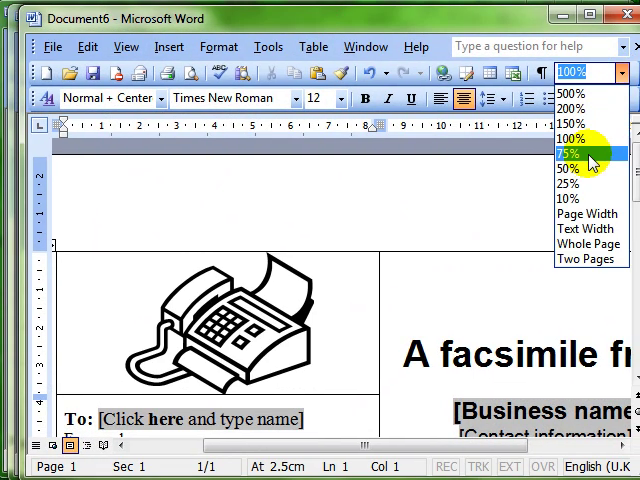
click(572, 157)
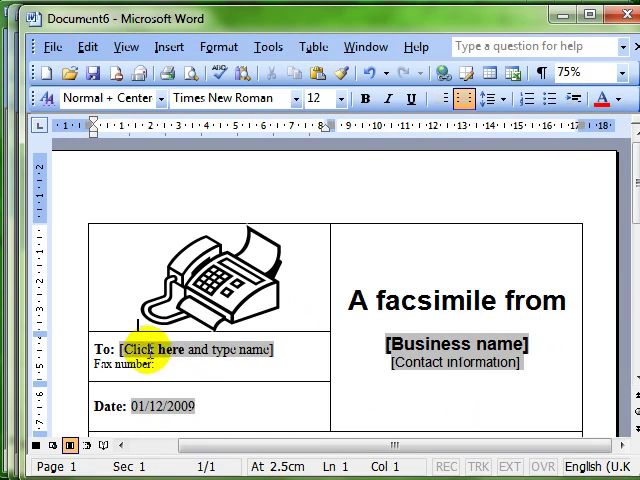